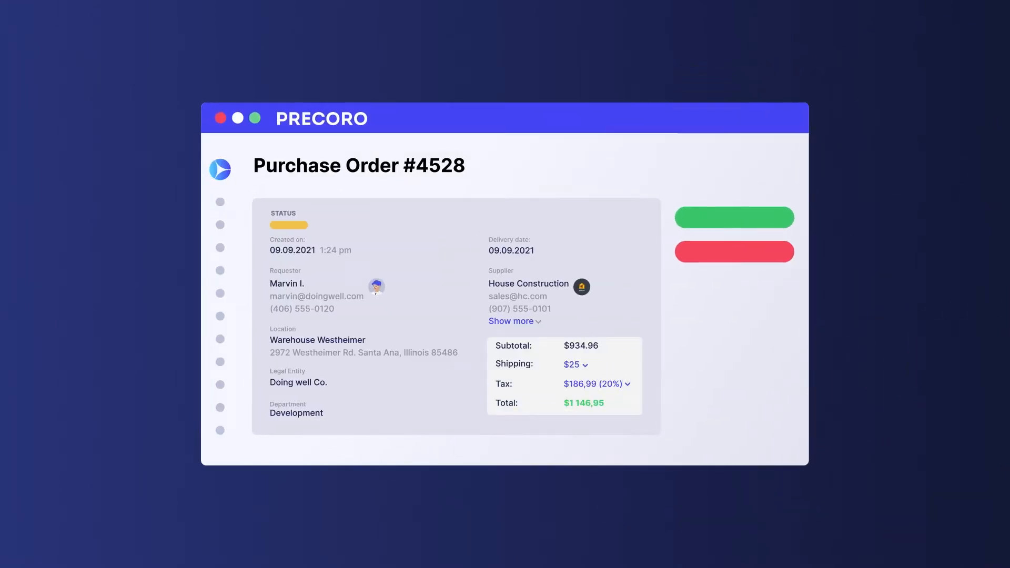
pyautogui.click(734, 218)
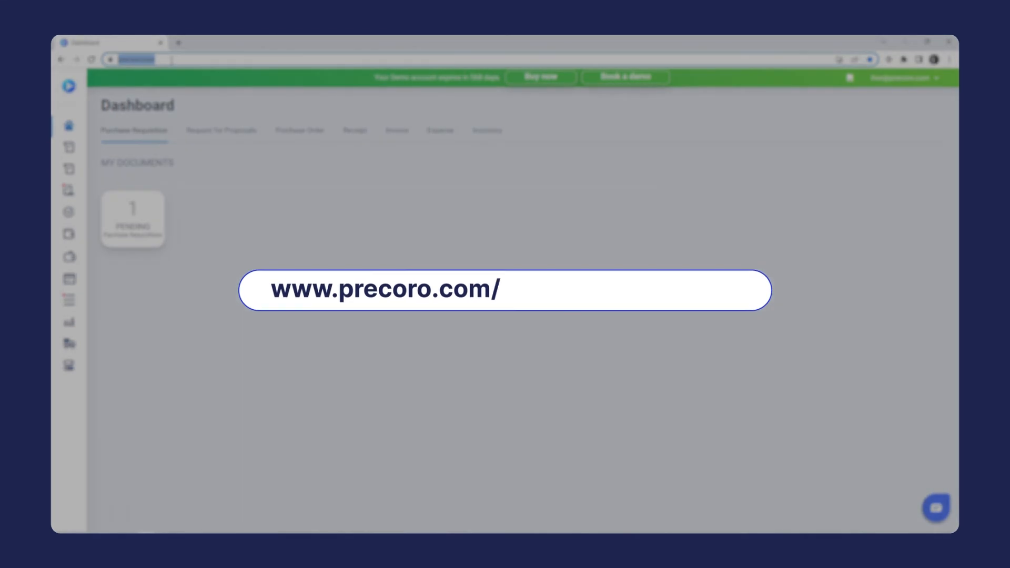
# Step: Add Precoro to Slack from slack/configuration and allow access to Test workspace
pyautogui.write('slack/configuration')
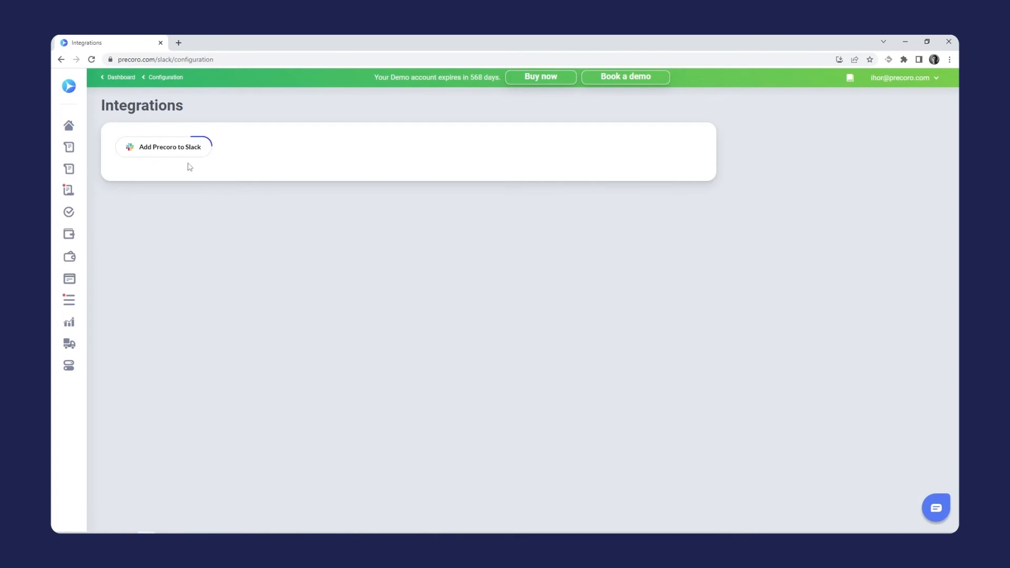
pyautogui.click(171, 147)
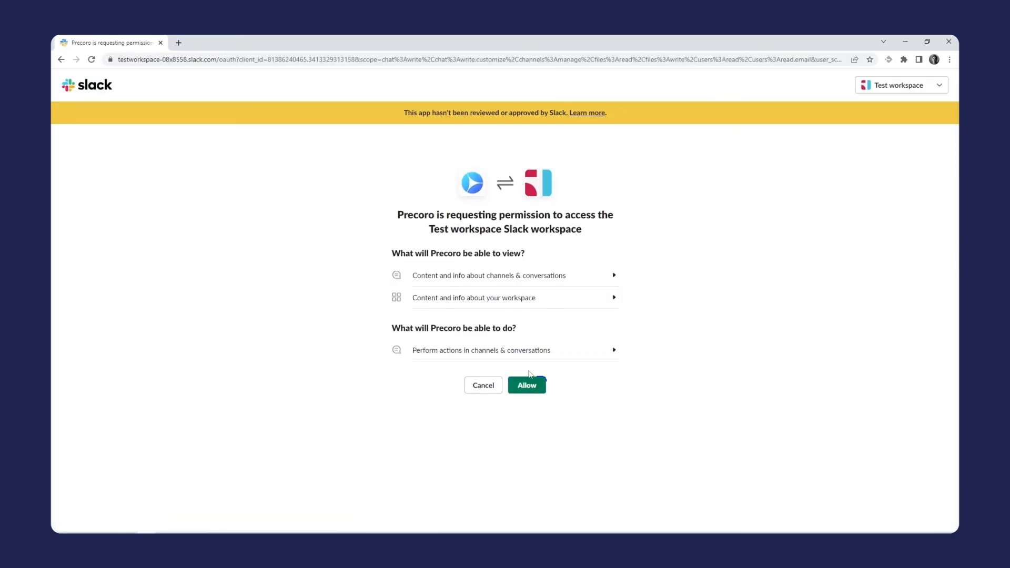
pyautogui.click(526, 384)
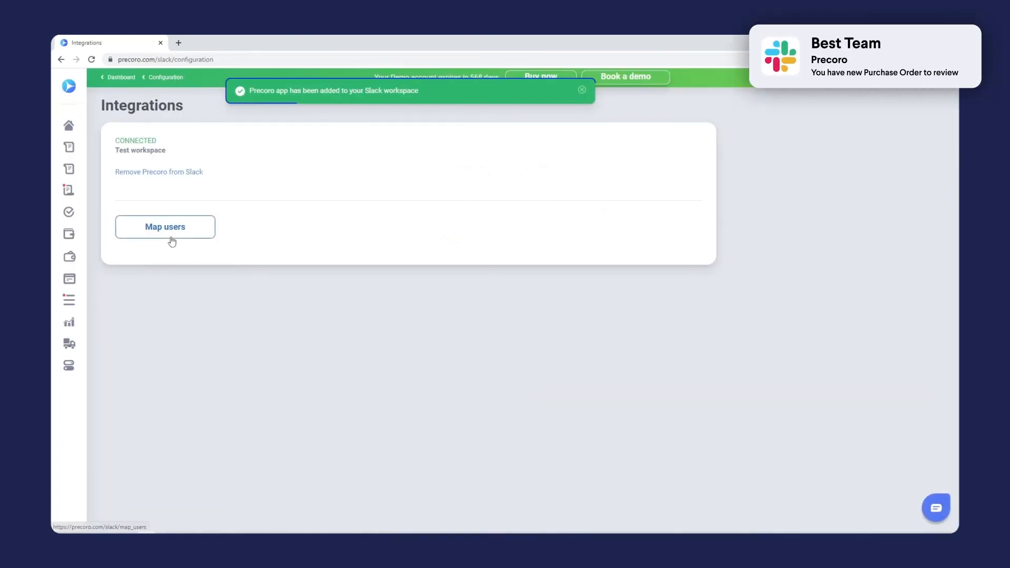
# Step: Choose 'Map users' on the Integrations page to match Slack users to Precoro users
pyautogui.click(165, 226)
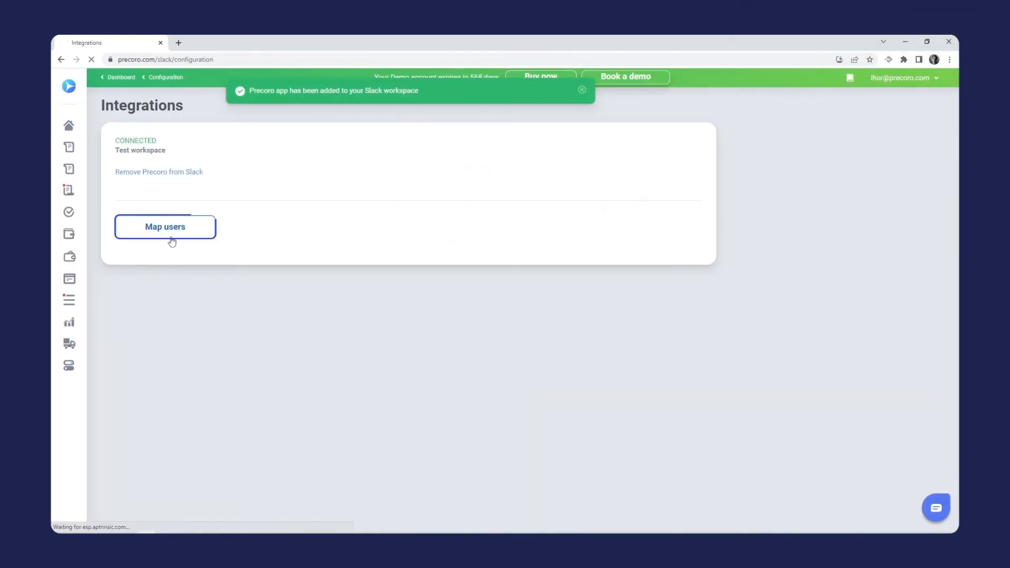
pyautogui.click(164, 226)
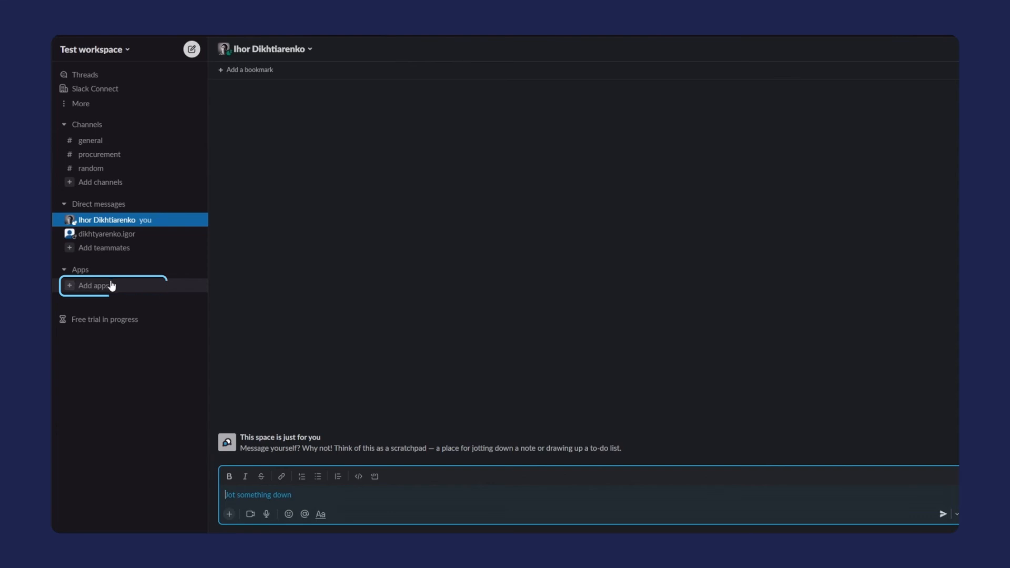
# Step: Open 'Add apps' in the Slack sidebar and confirm Precoro is listed as installed
pyautogui.click(95, 285)
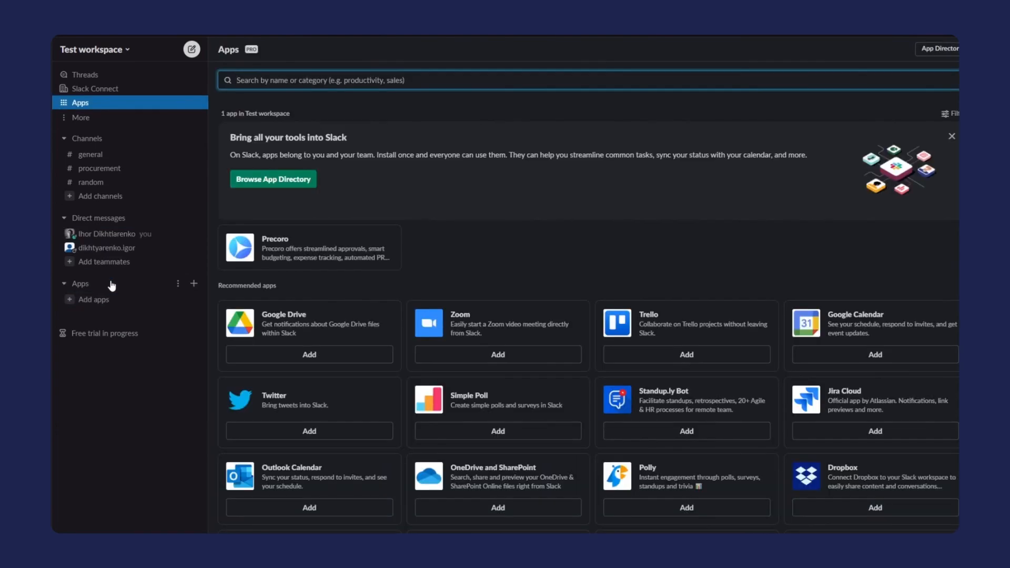
pyautogui.moveTo(312, 256)
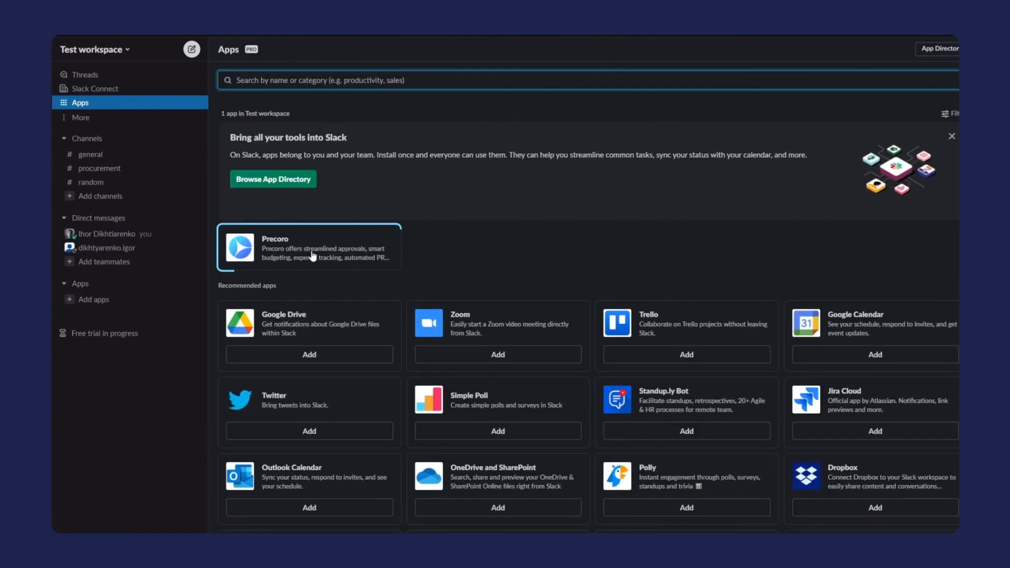